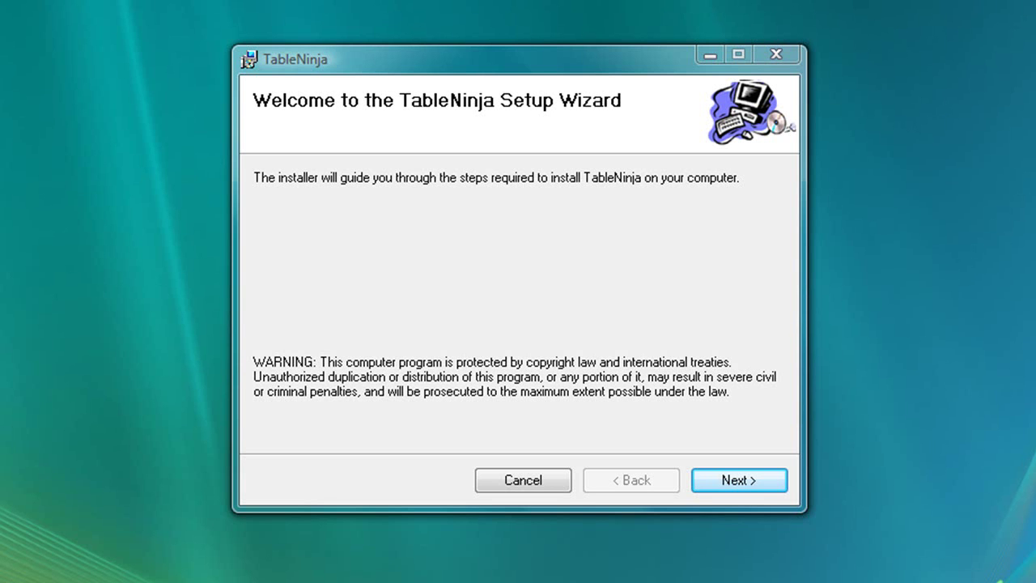
Run the TableNinja Setup Wizard, accepting the license, until installation completes
click(740, 480)
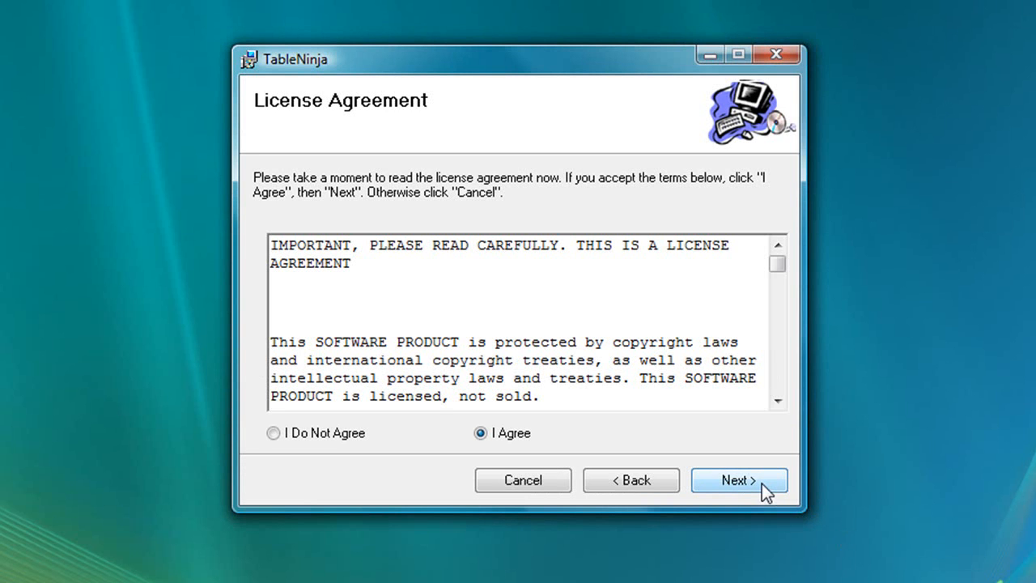
click(740, 480)
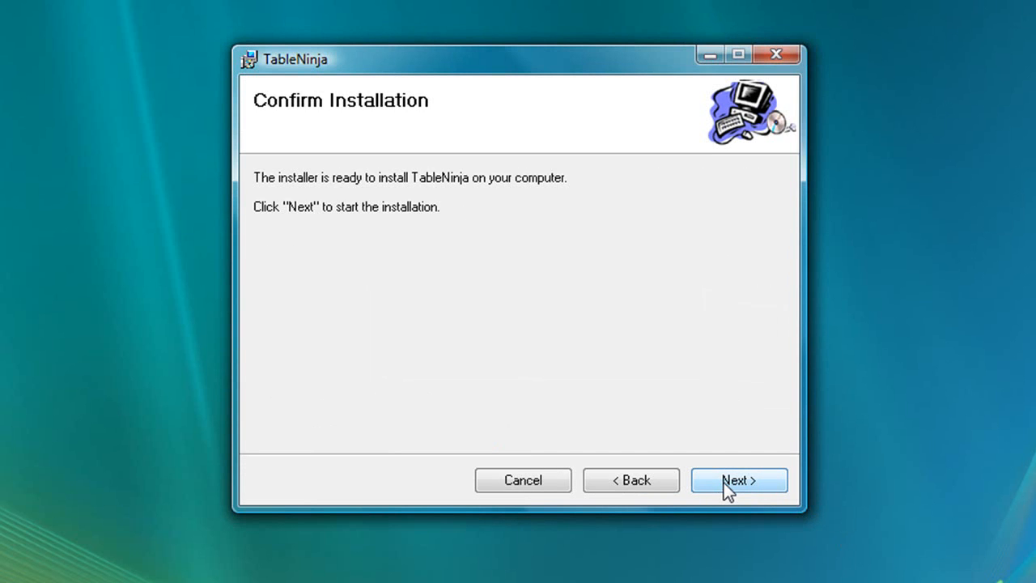
click(739, 480)
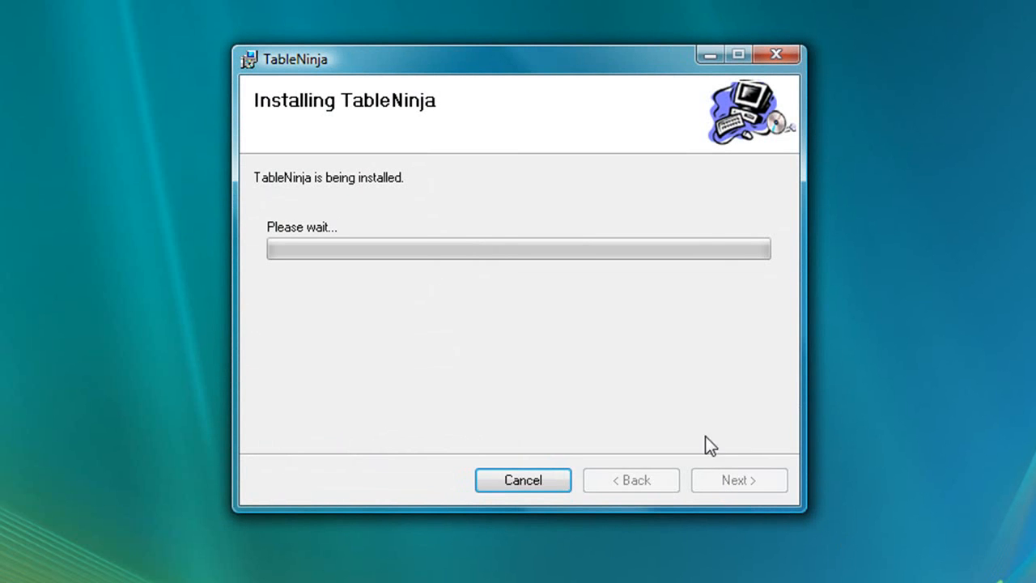
mouse_move(687, 382)
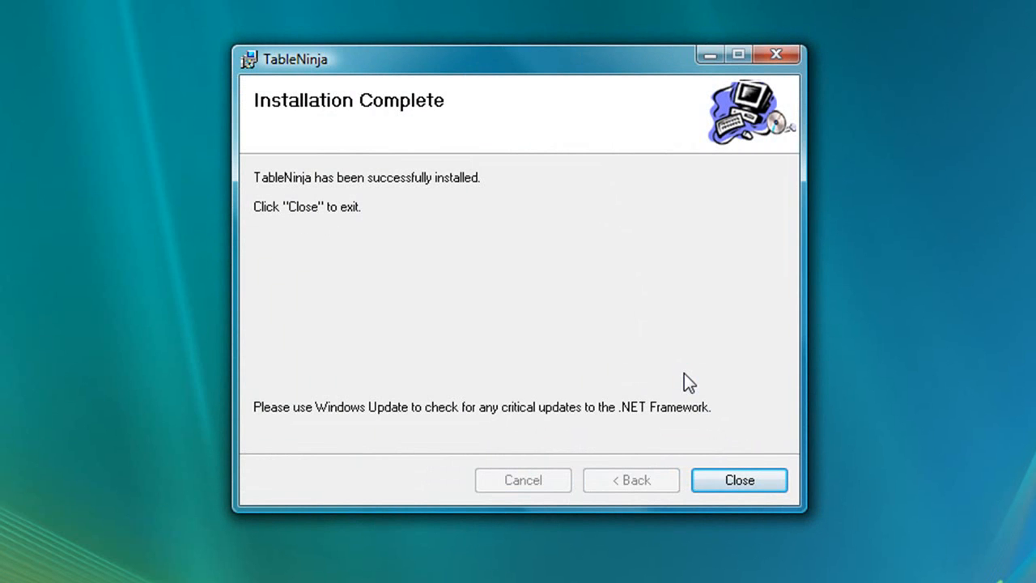
Close the installer and assign Insert for bet, plus check and check/fold hotkeys
click(739, 480)
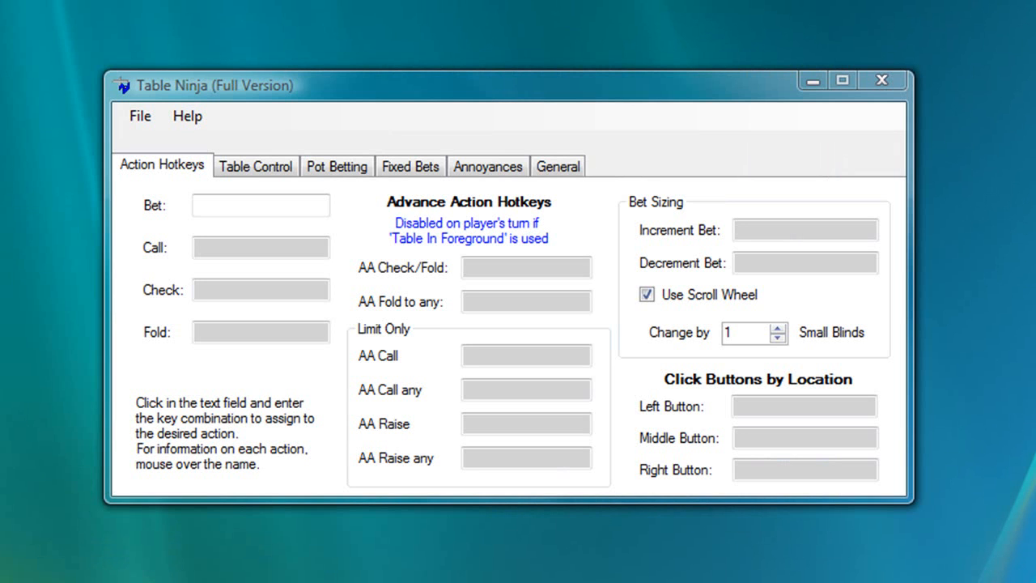
key(Insert)
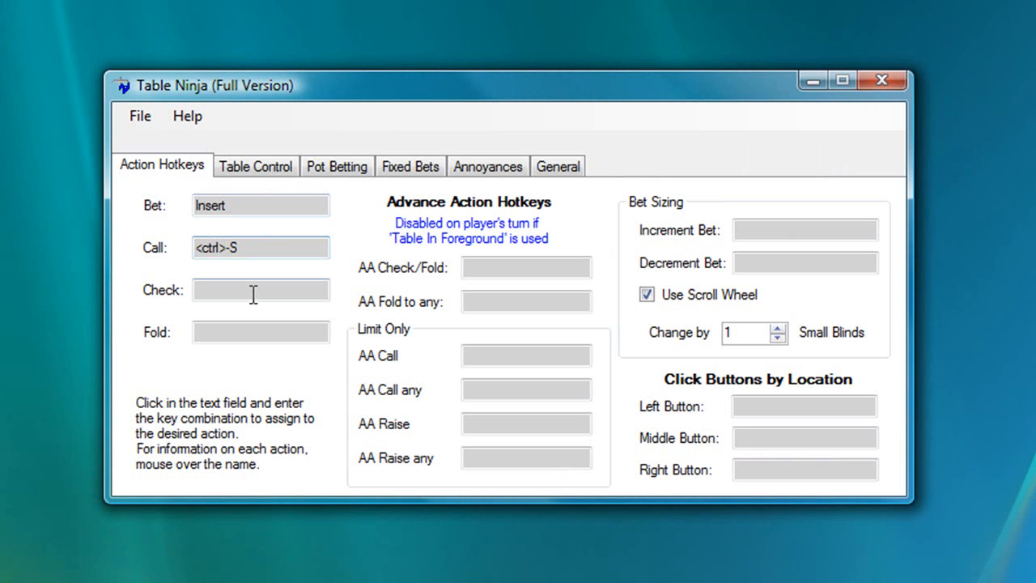
click(260, 332)
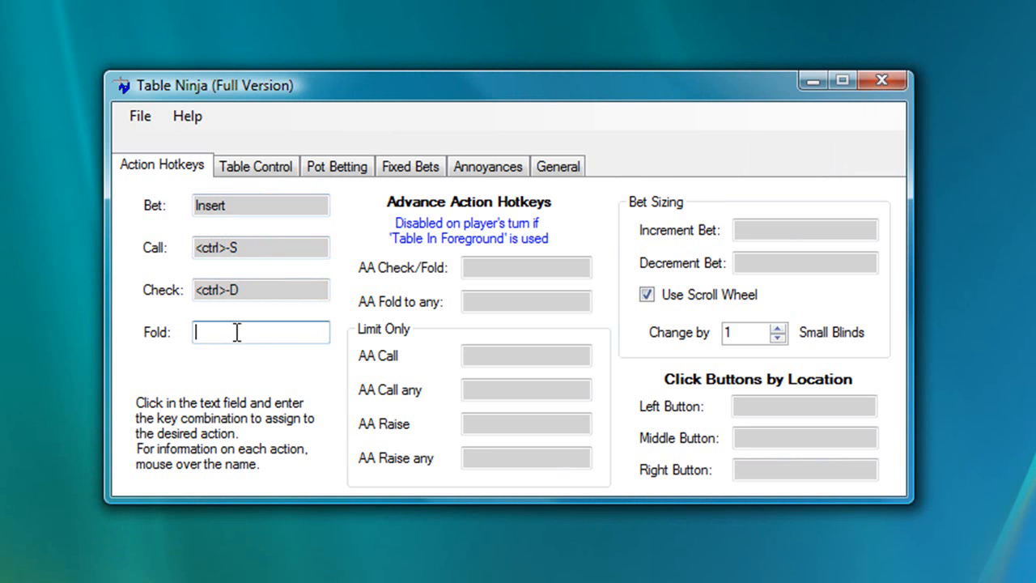
click(526, 267)
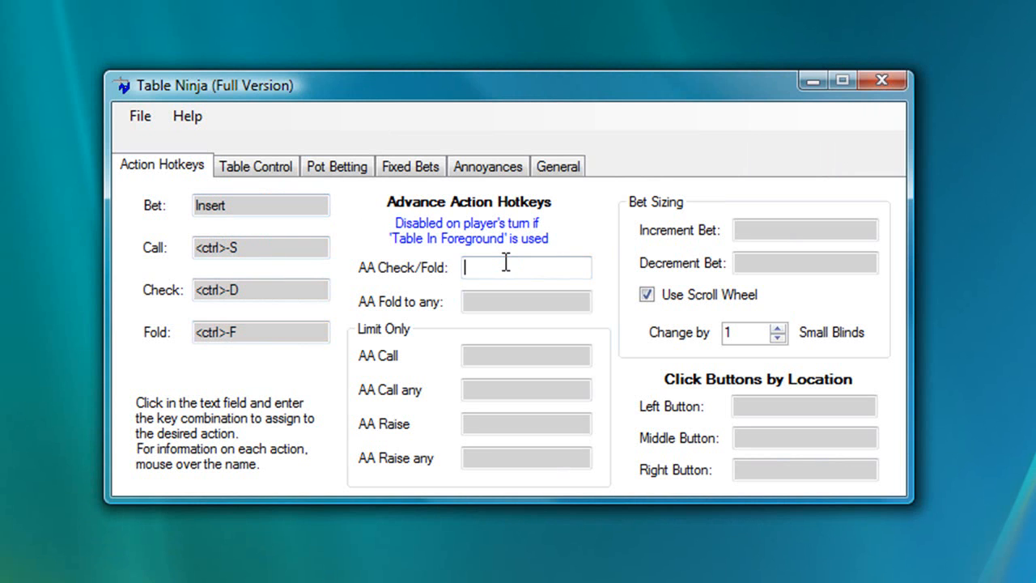
click(526, 301)
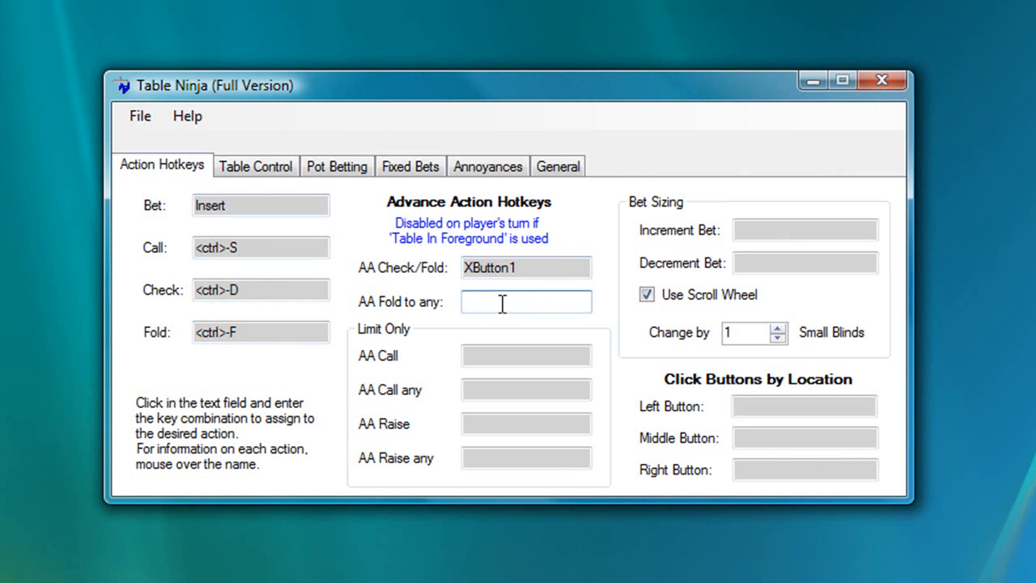
Assign the fold-to-any advance-action hotkey and J and K click-by-location hotkeys
click(804, 406)
text(H)
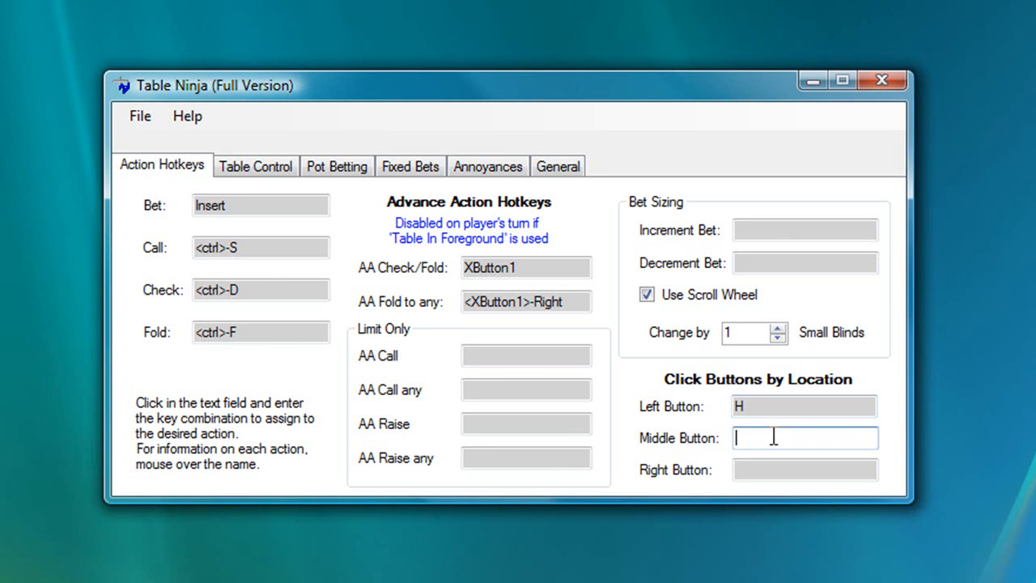
text(J)
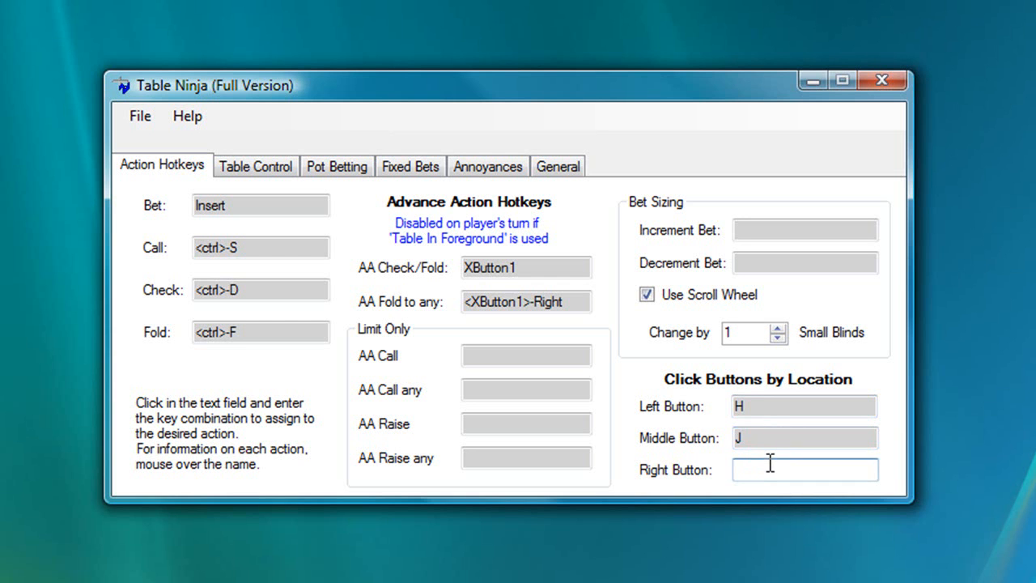
text(K)
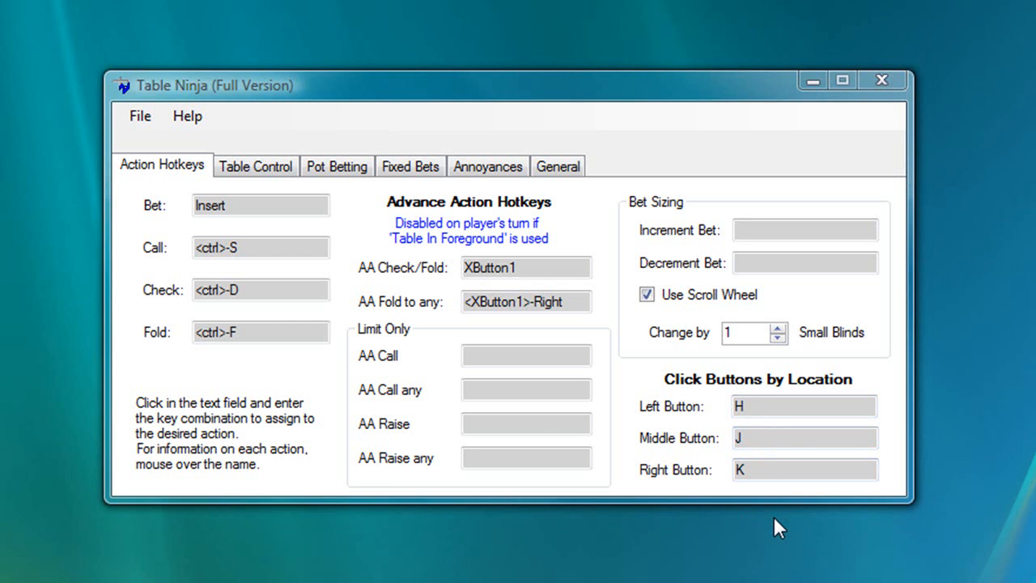
click(337, 166)
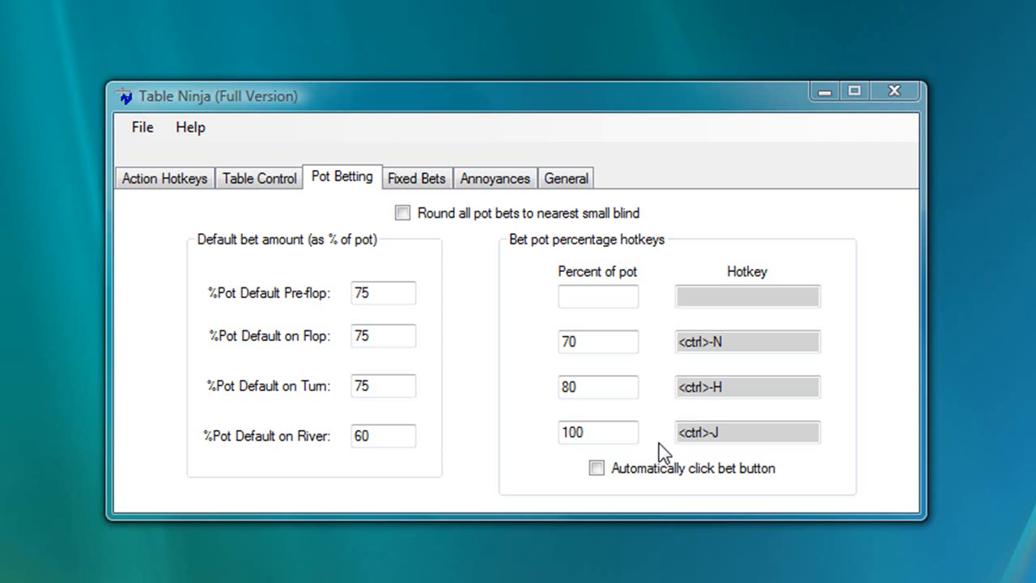
Add an 85% pot hotkey on Ctrl+E and set pre-flop 100%, flop 80%
click(598, 294)
text(85)
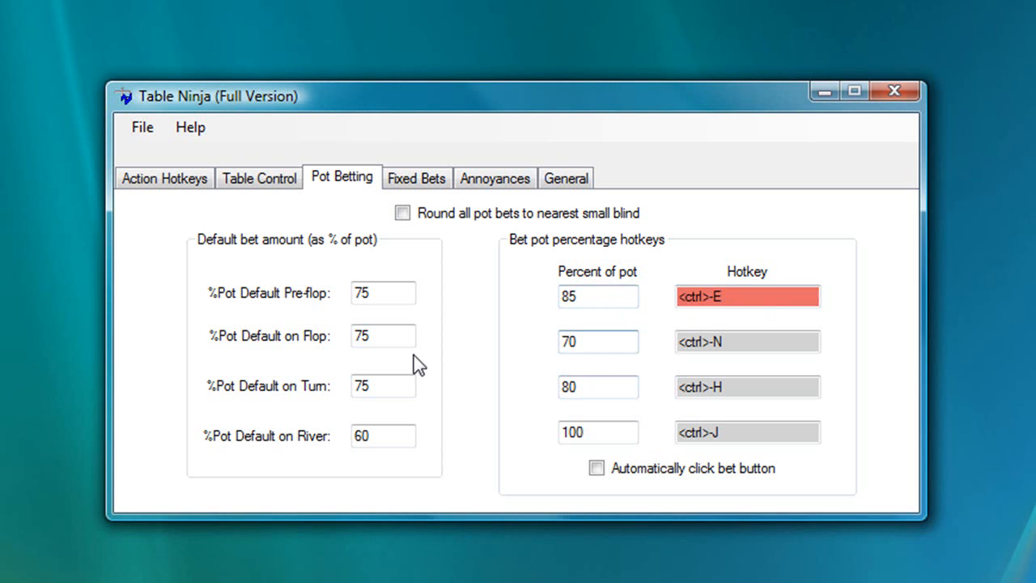
text(100)
text(80)
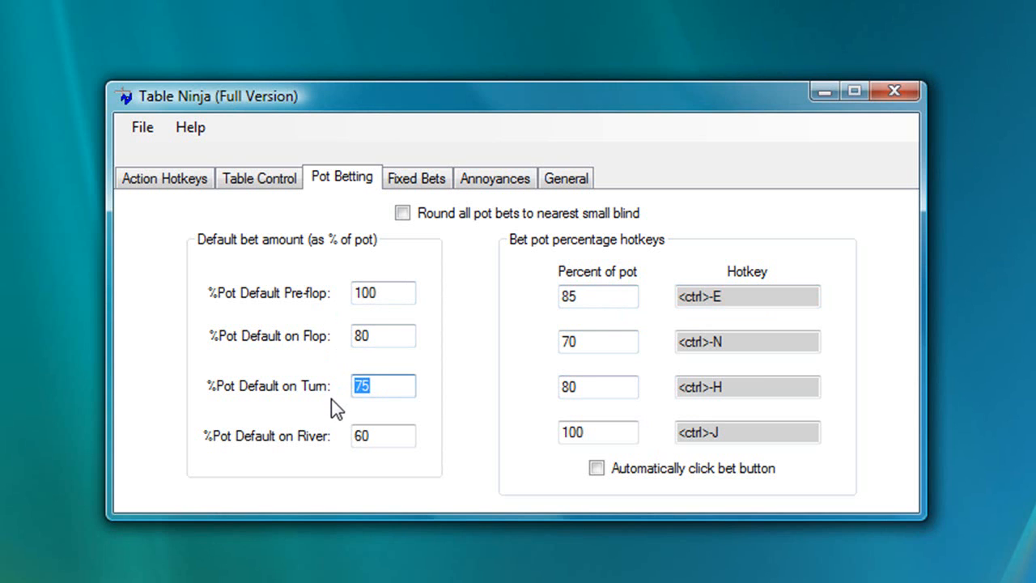
text(70)
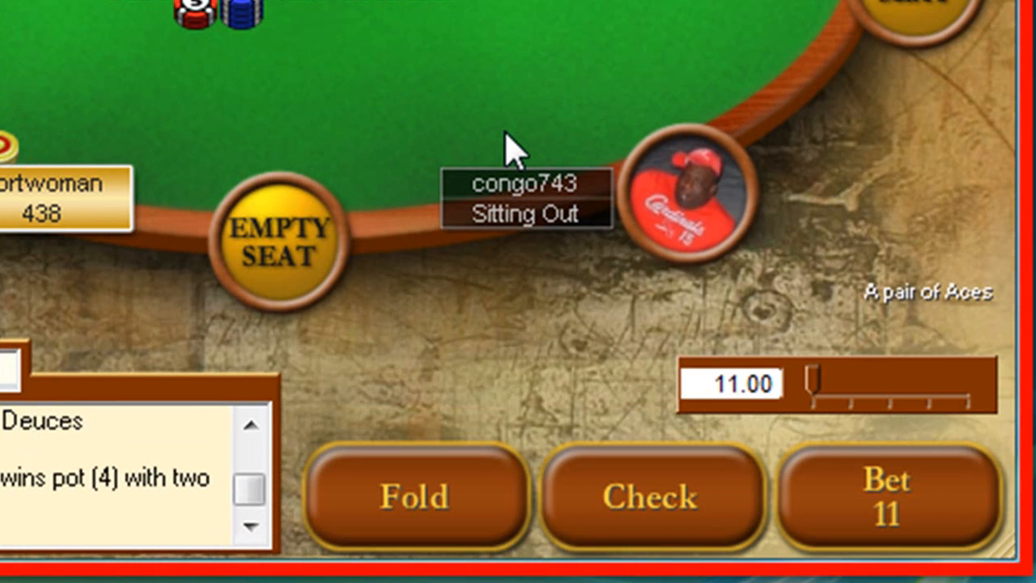
mouse_move(830, 518)
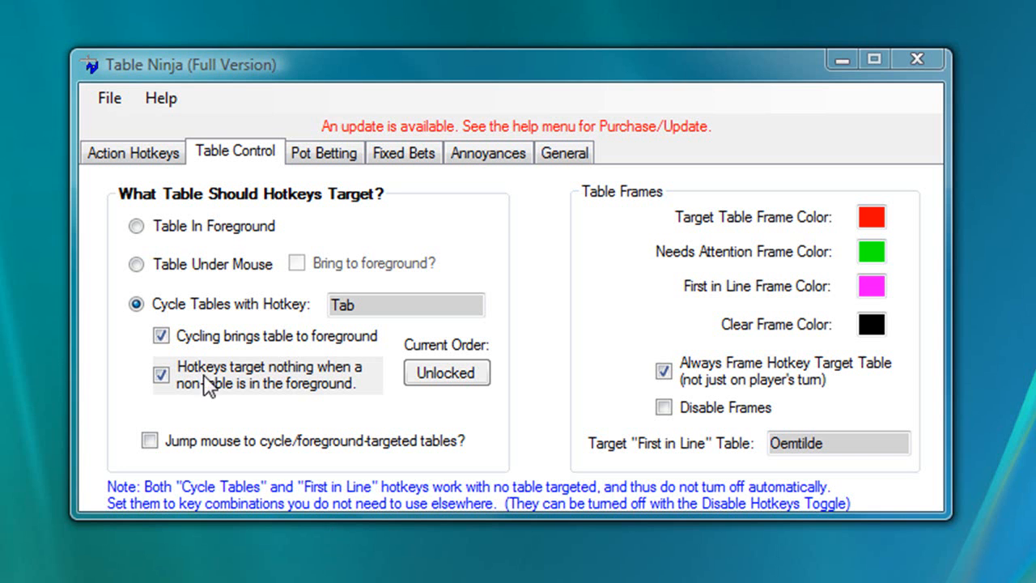
Enable 'Hotkeys target nothing' so non-table foreground windows are ignored
click(136, 225)
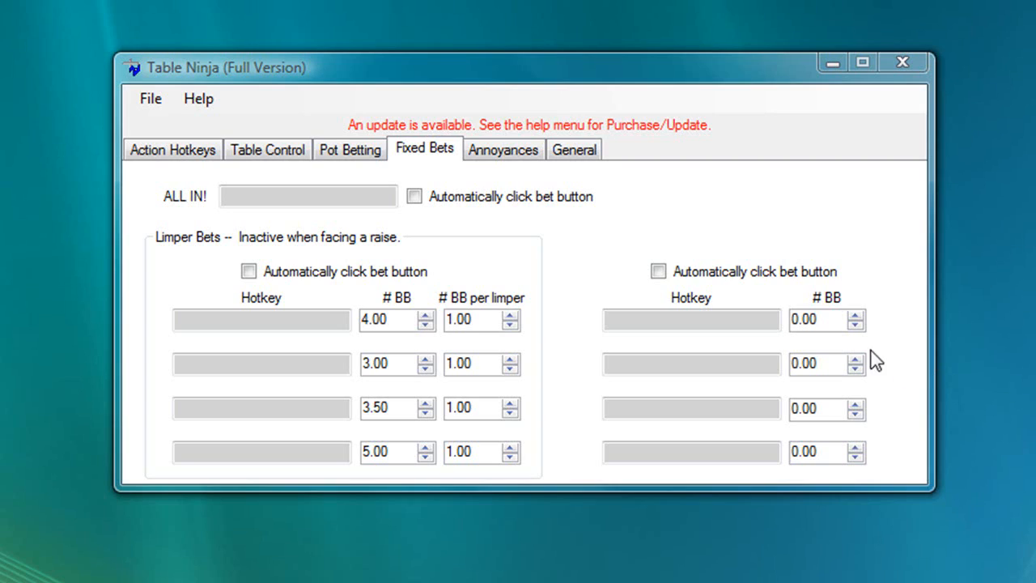
Add a 4 BB fixed-bet hotkey and all-in hotkey, and enable auto time-bank and popup closing
text(4)
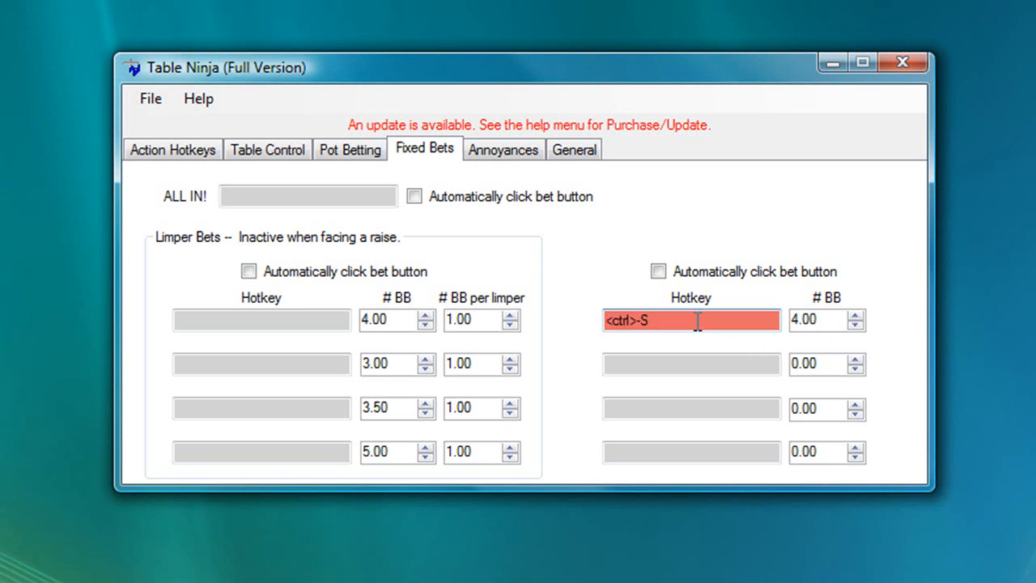
click(308, 196)
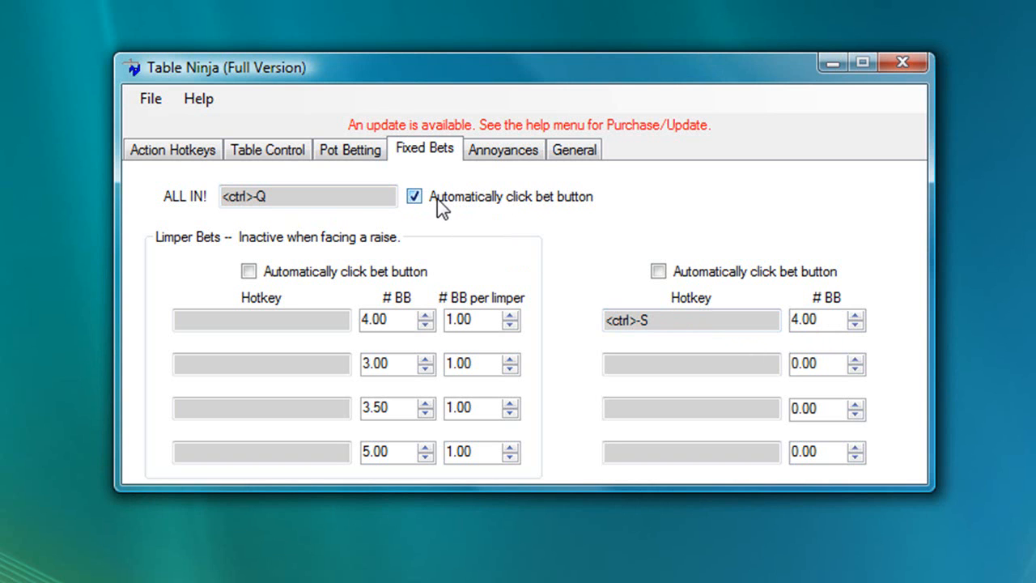
click(261, 320)
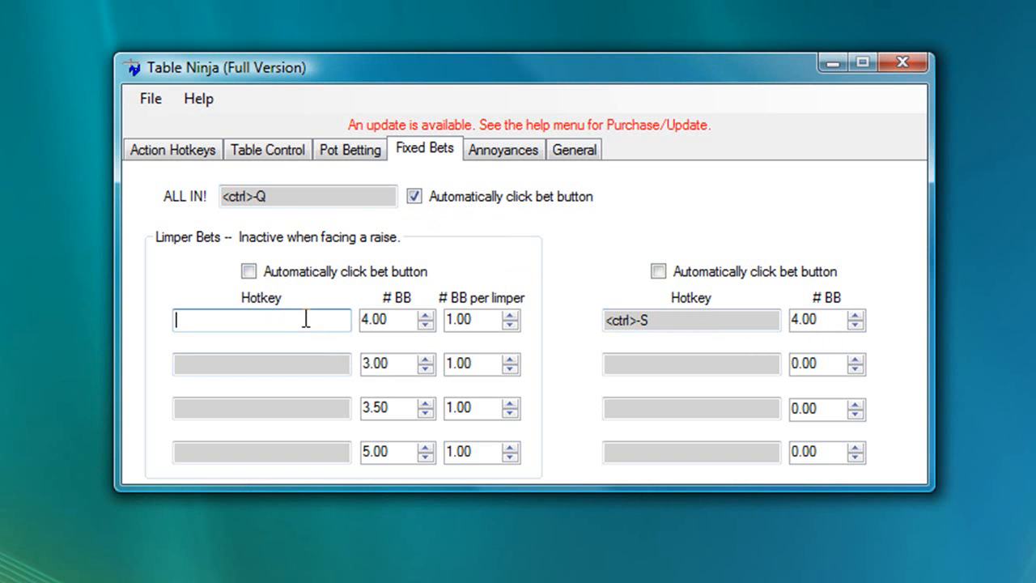
text(<ctrl>-R)
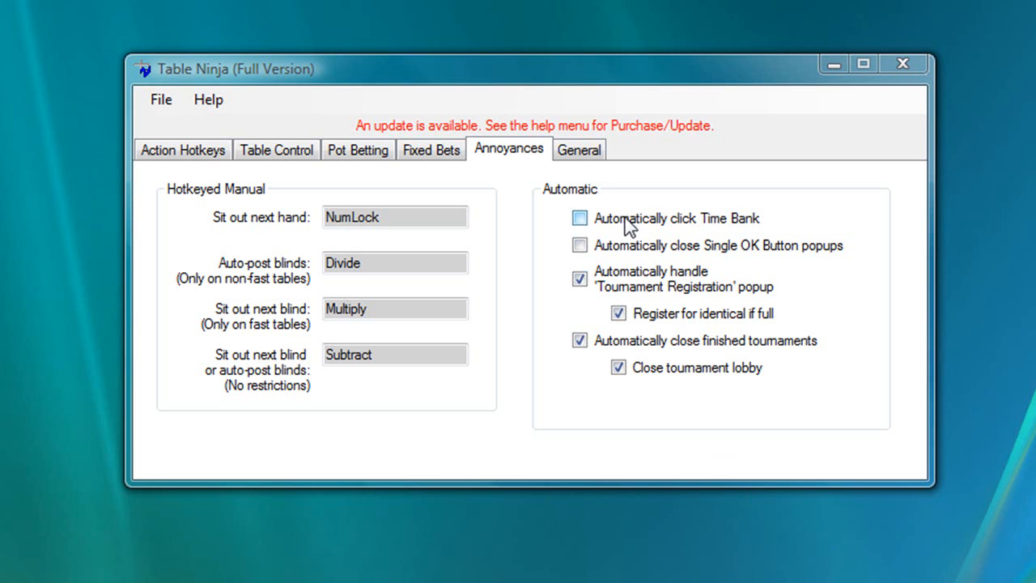
click(579, 218)
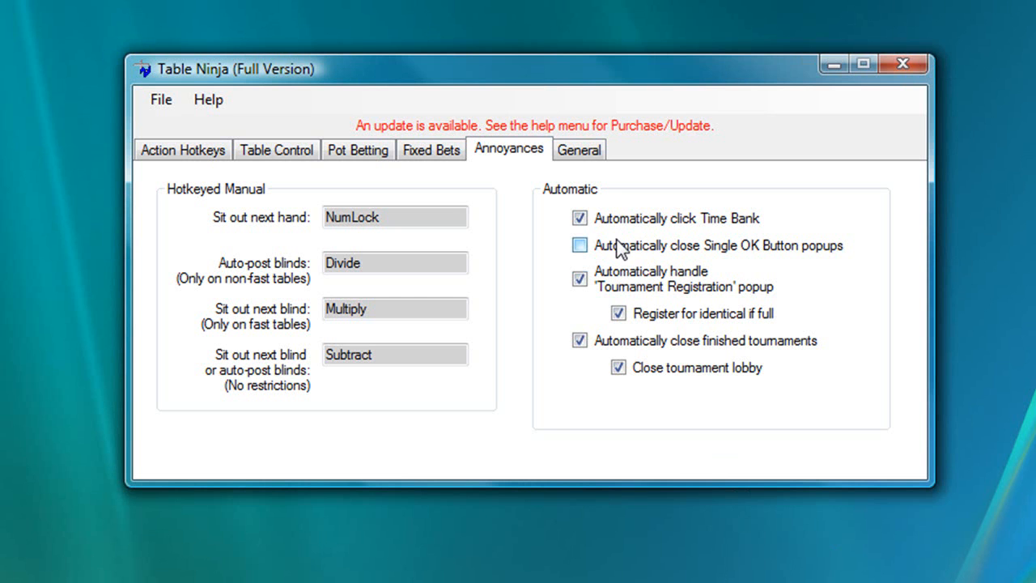
click(579, 245)
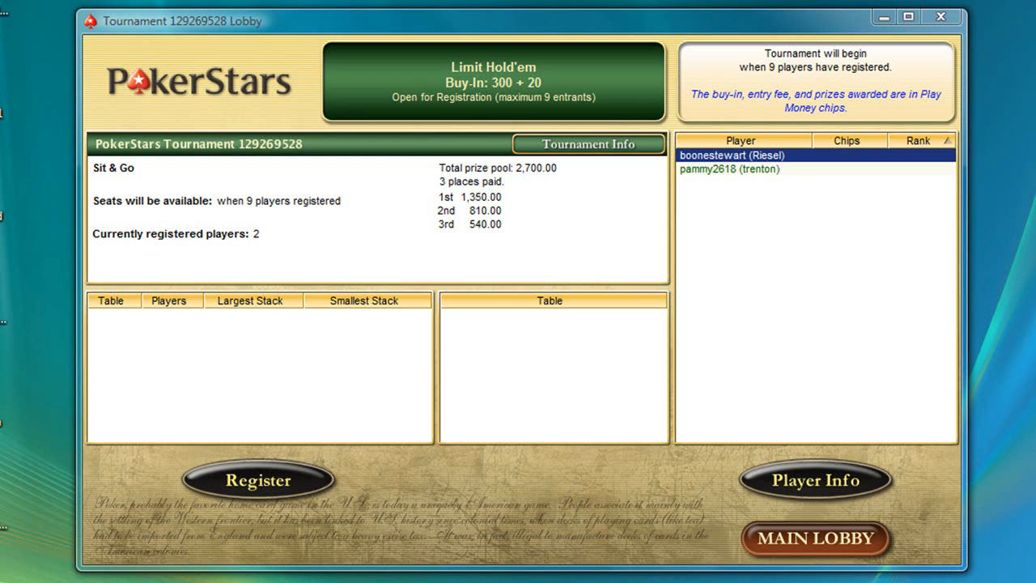
Register for the Limit Hold'em Sit & Go and clear the registration popup
click(258, 481)
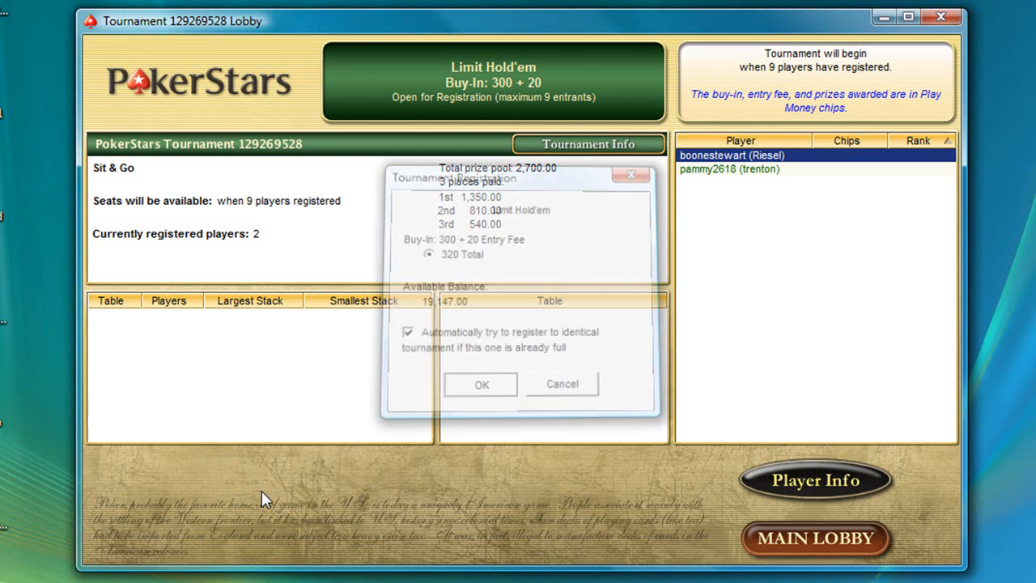
click(481, 384)
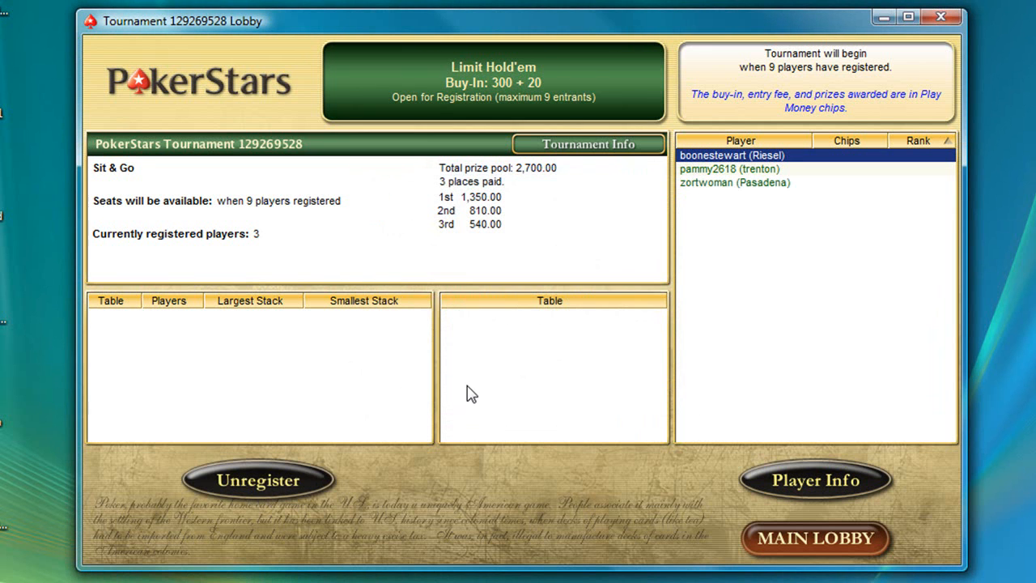